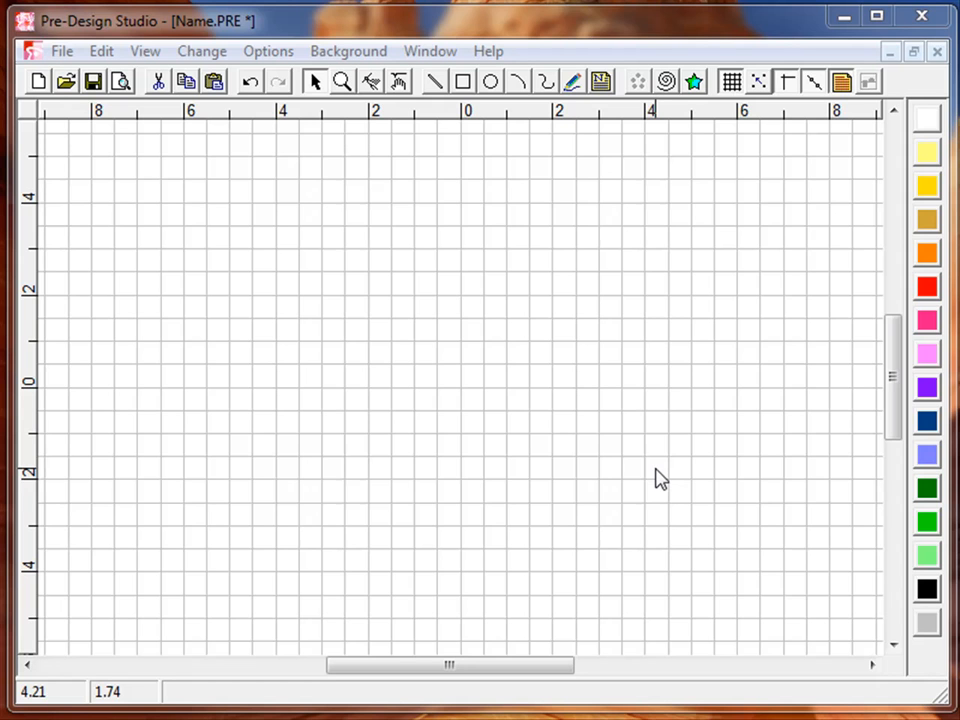
mouse_move(584, 214)
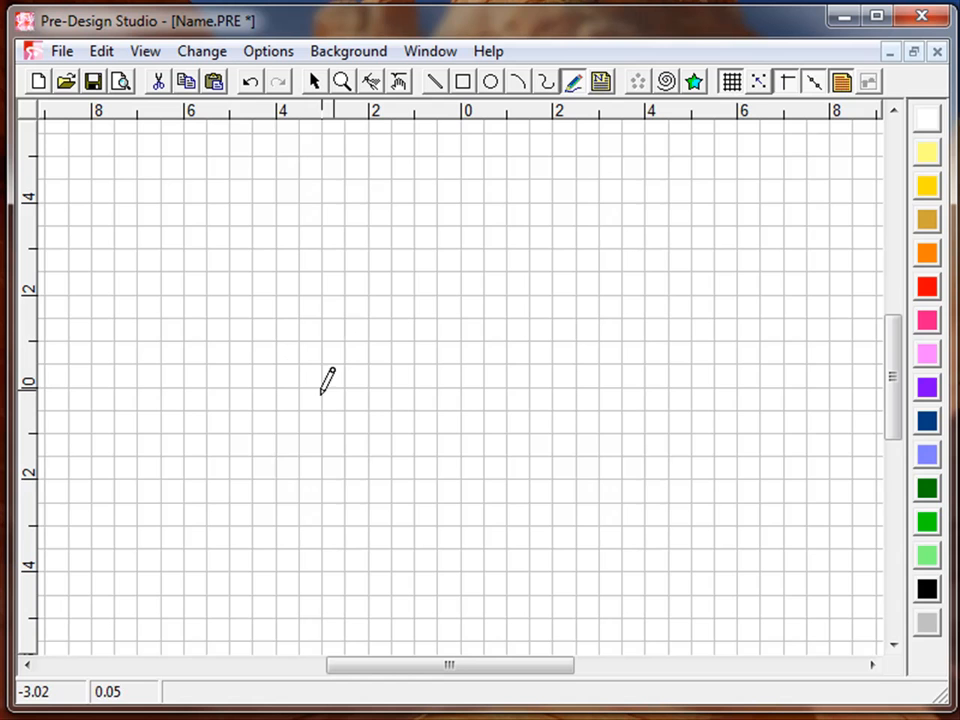
Build a flame-shaped petal from two smooth curves, narrow its right side, and select both.
drag(328, 380, 440, 270)
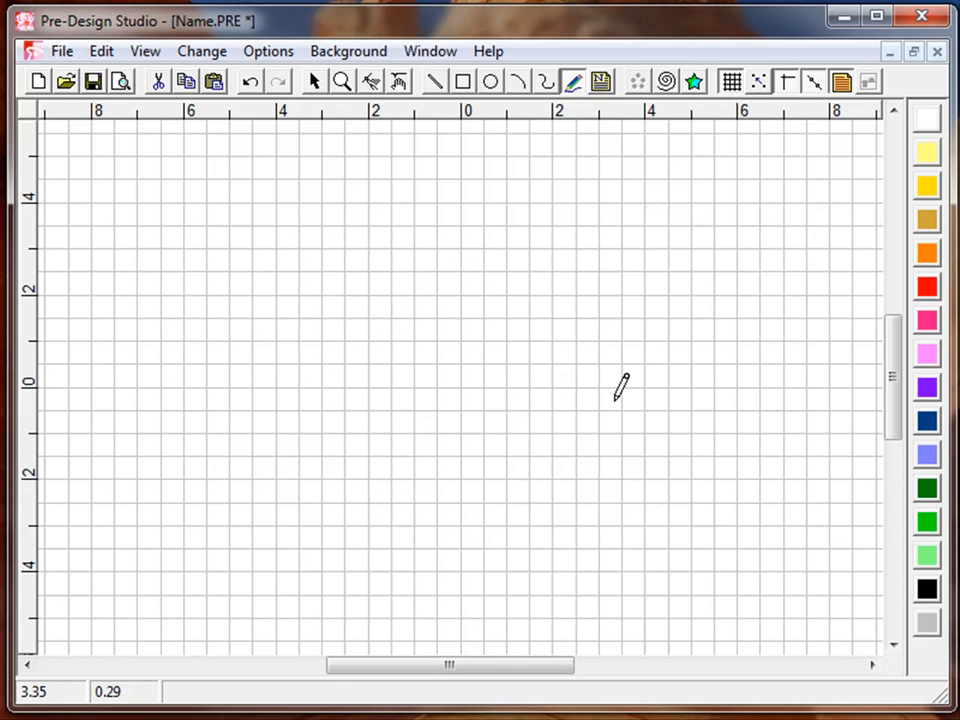
mouse_move(548, 90)
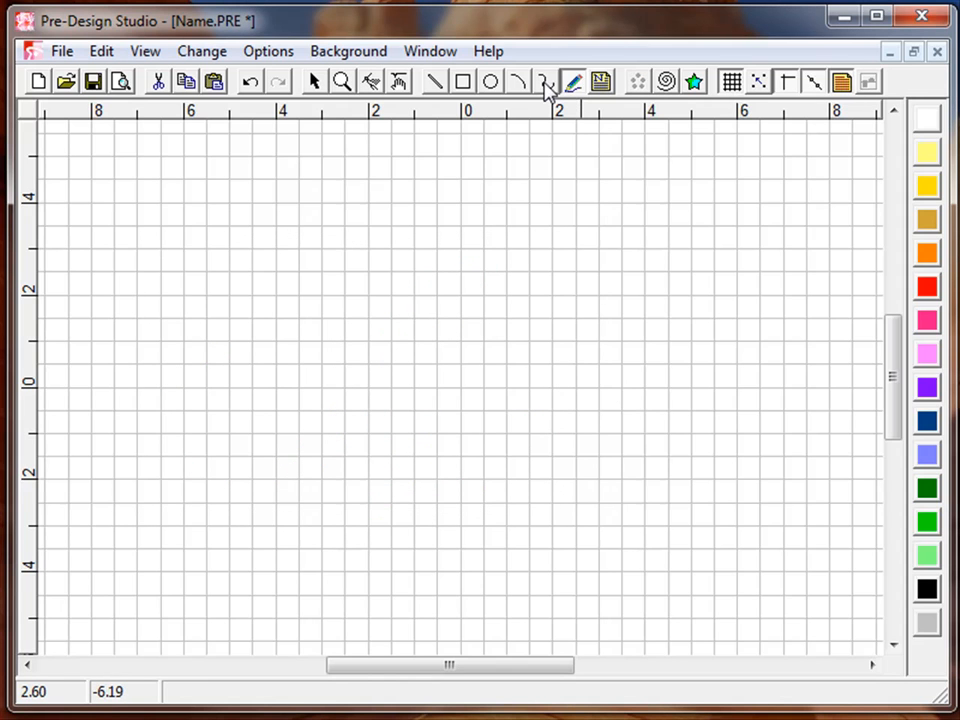
click(546, 81)
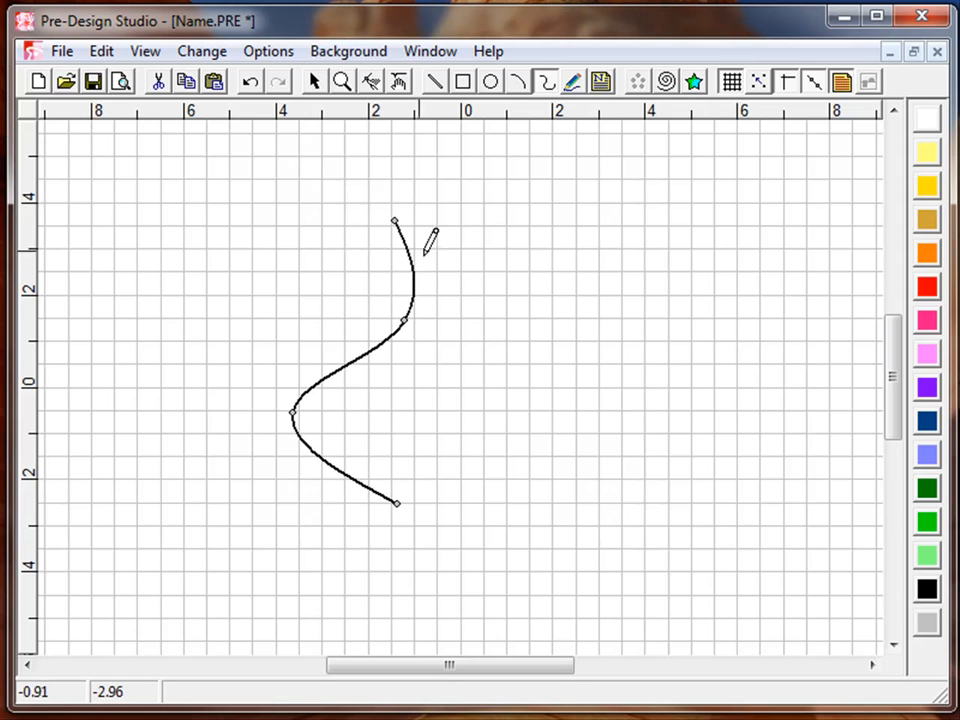
mouse_move(560, 368)
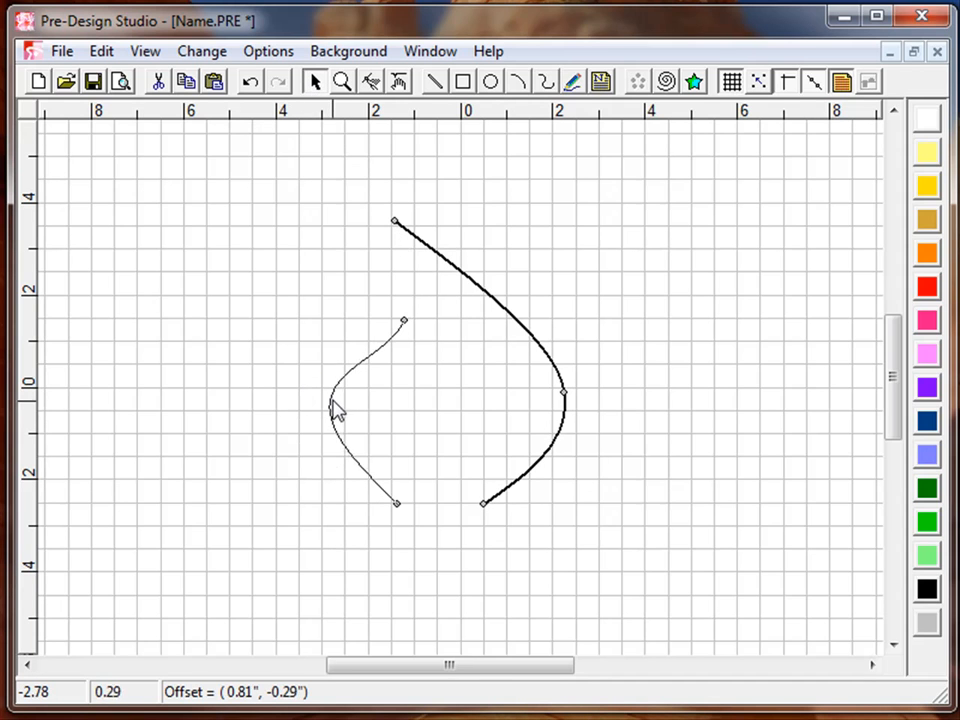
click(398, 280)
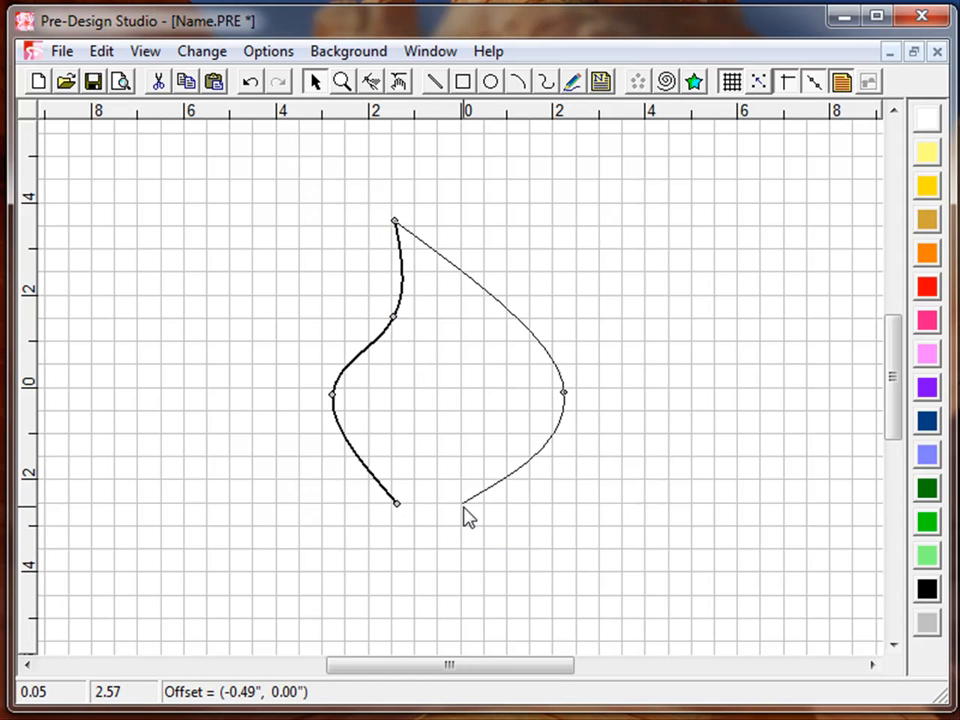
drag(563, 393, 500, 387)
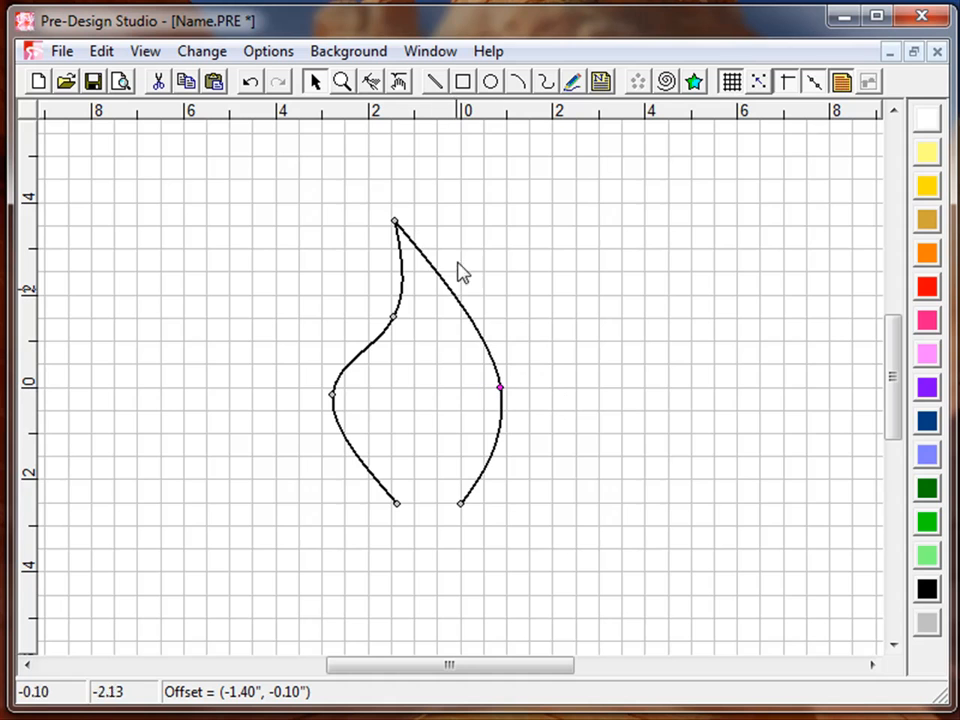
mouse_move(275, 185)
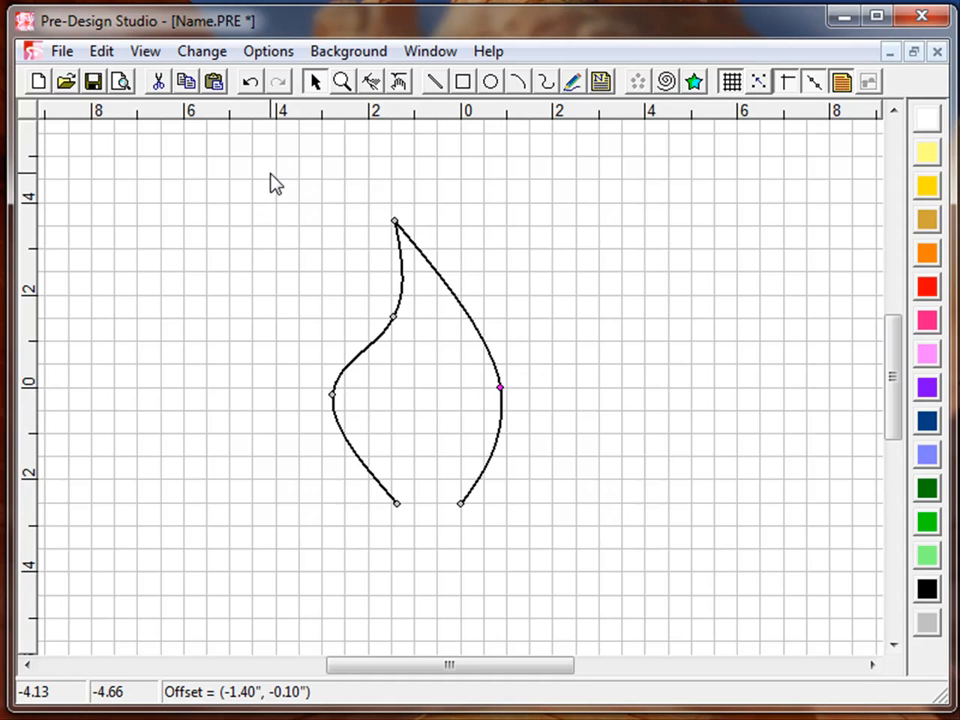
drag(276, 182, 688, 588)
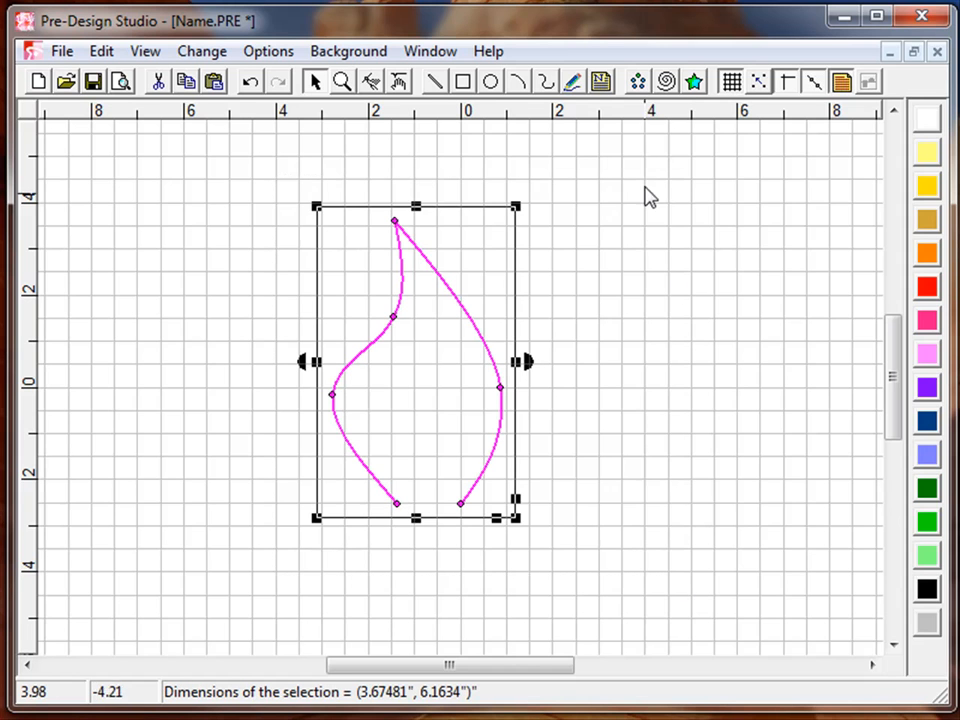
Apply Magic Circle to the petal with 7 objects at 0.19 object spacing.
click(637, 82)
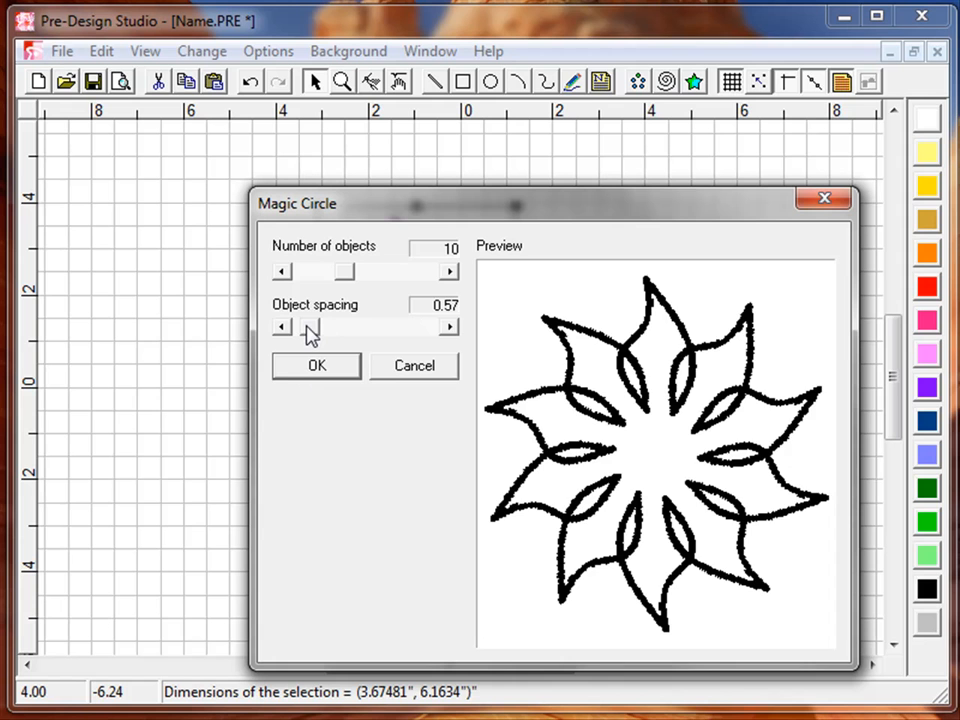
click(449, 327)
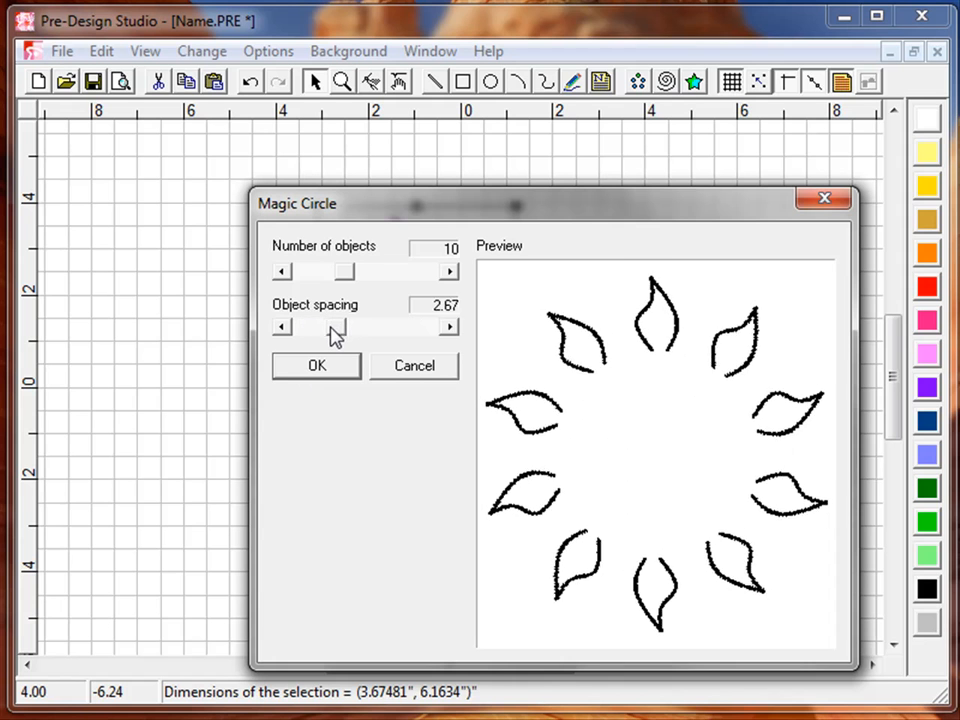
click(281, 327)
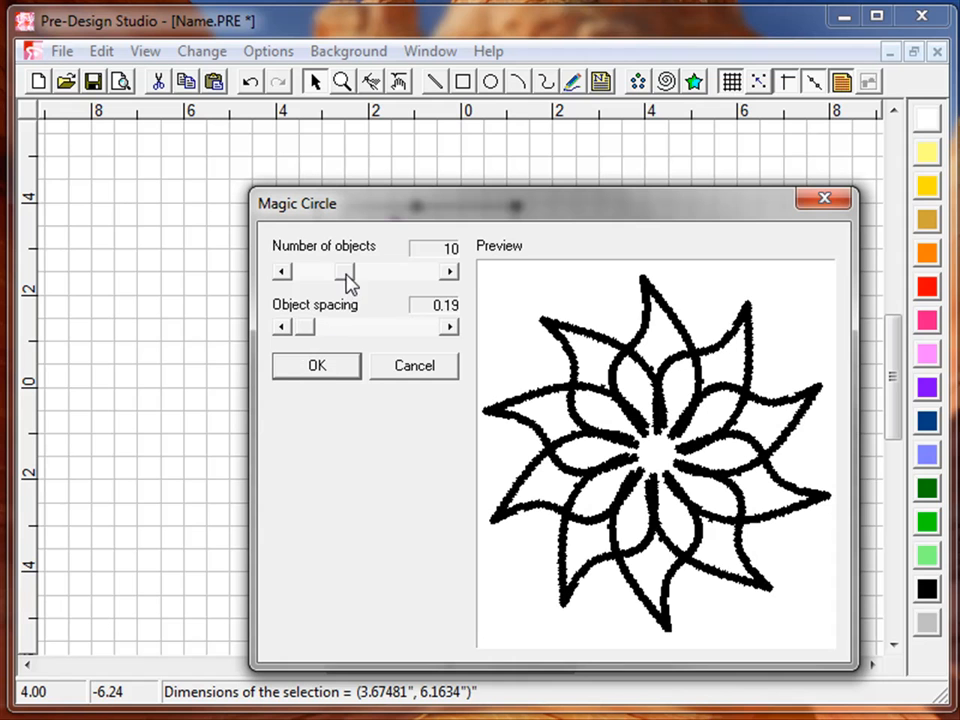
click(448, 271)
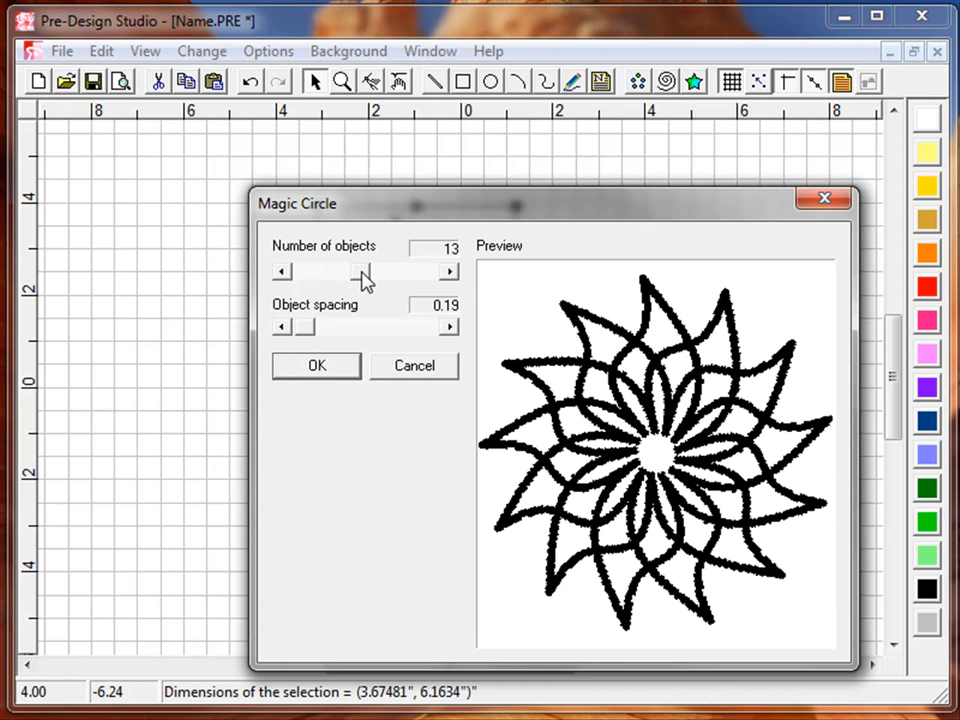
click(281, 271)
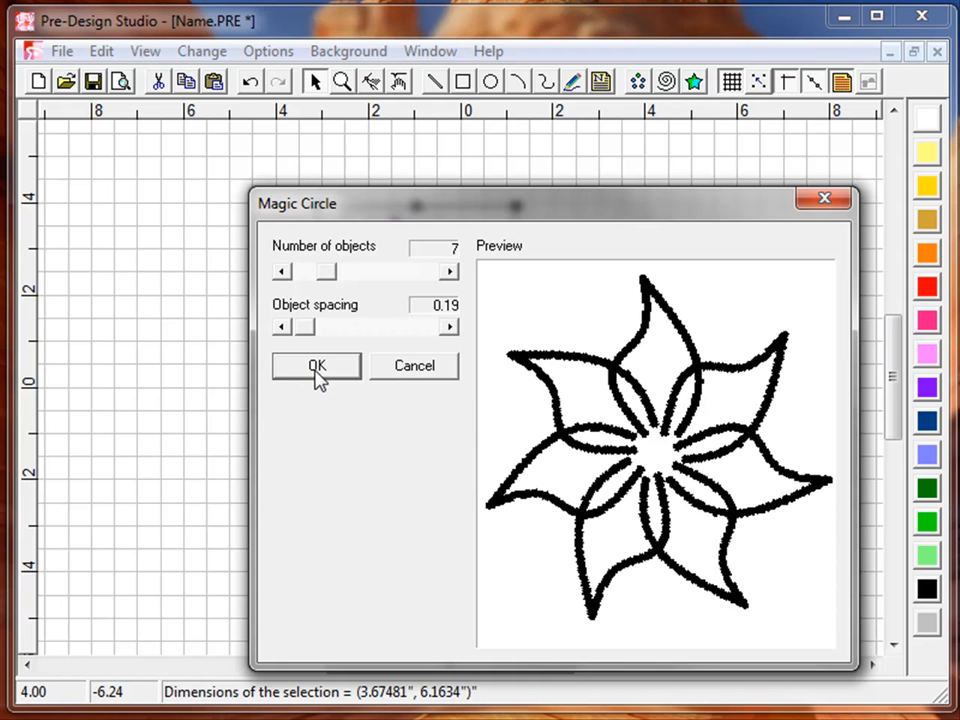
click(316, 365)
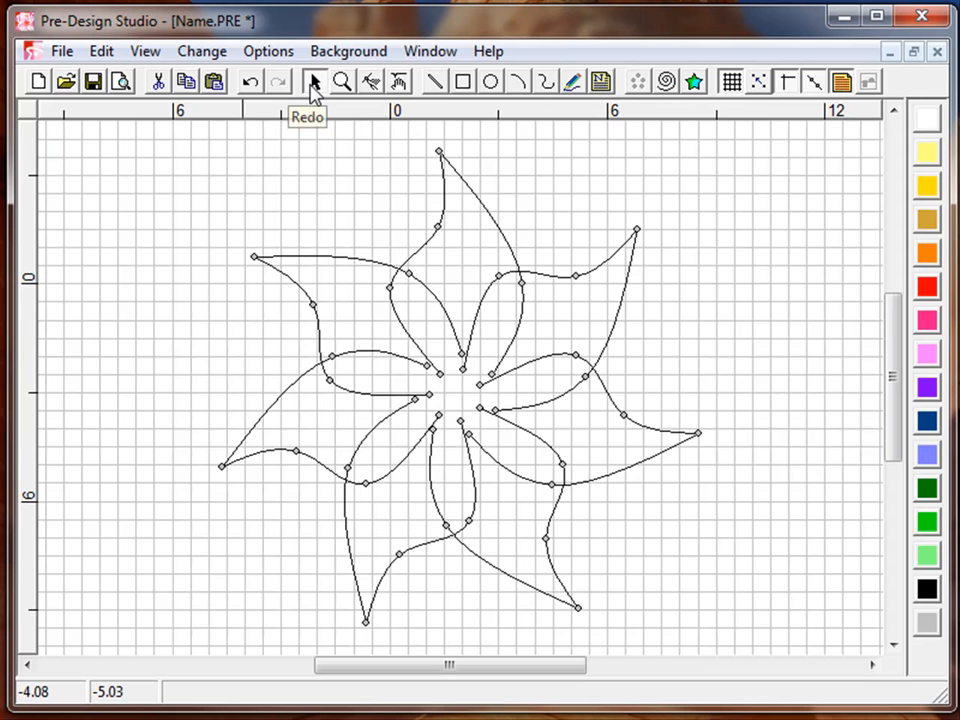
mouse_move(468, 365)
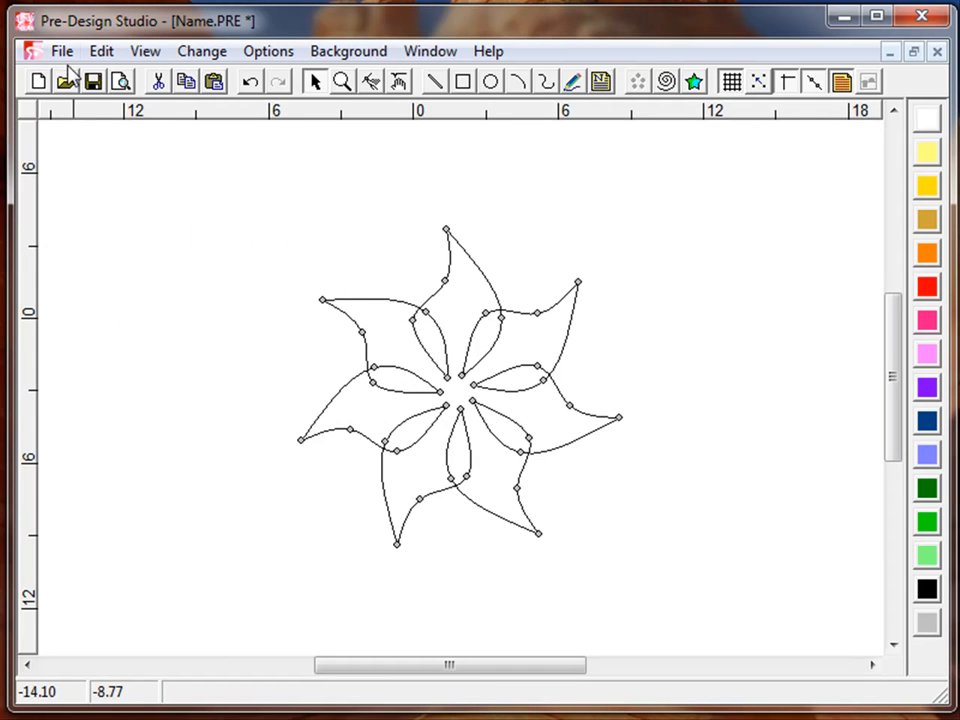
Export the design as a DXF file named 'Star', completing the copyright note.
click(61, 51)
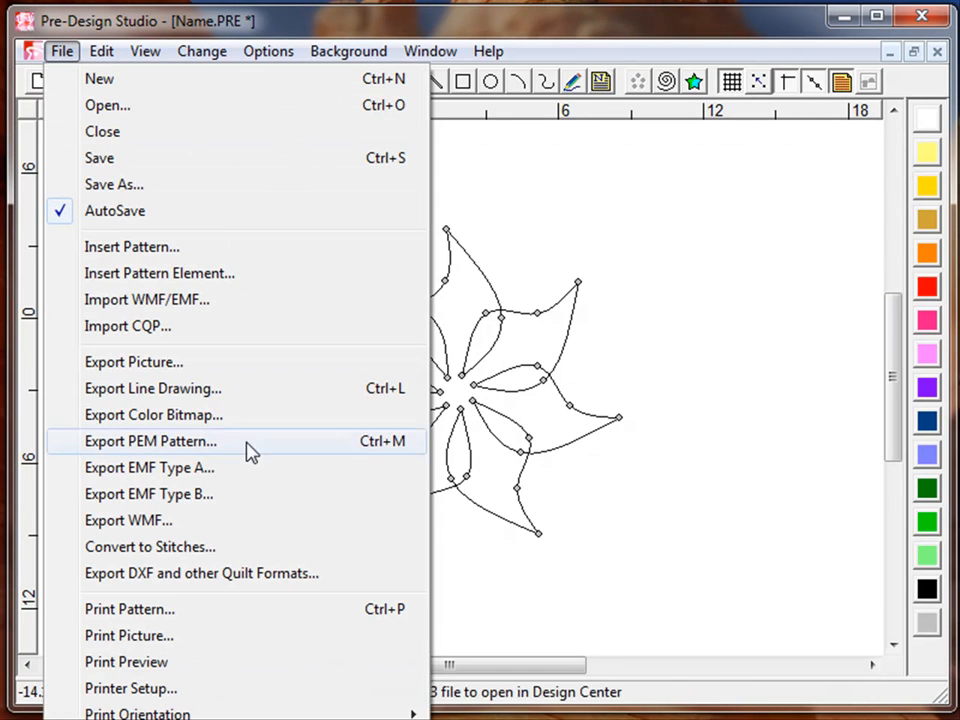
click(201, 573)
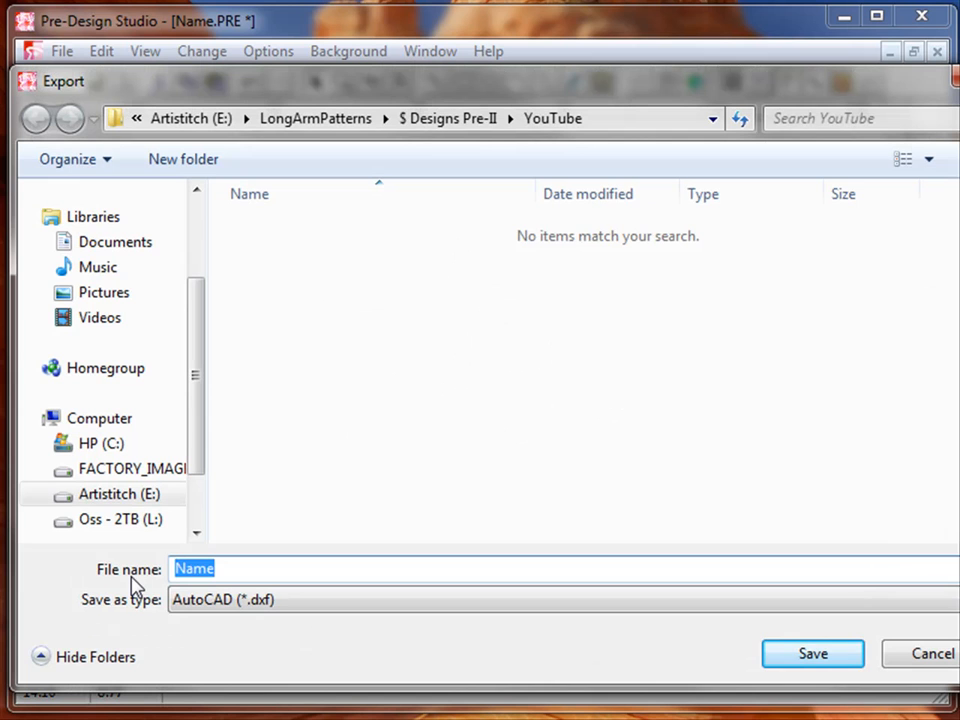
text(Star)
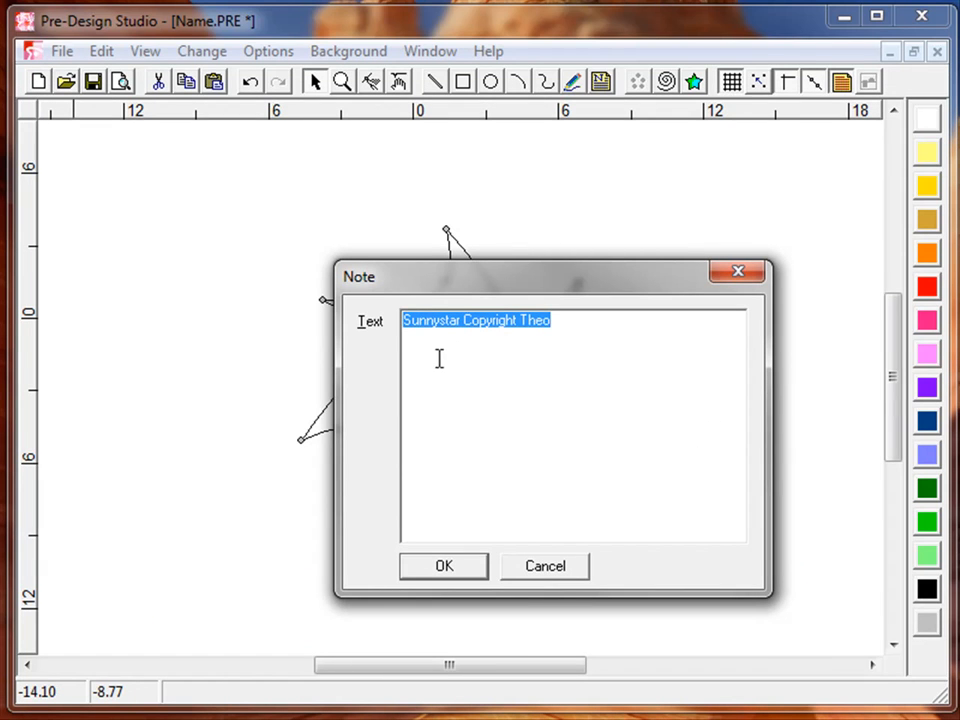
mouse_move(472, 350)
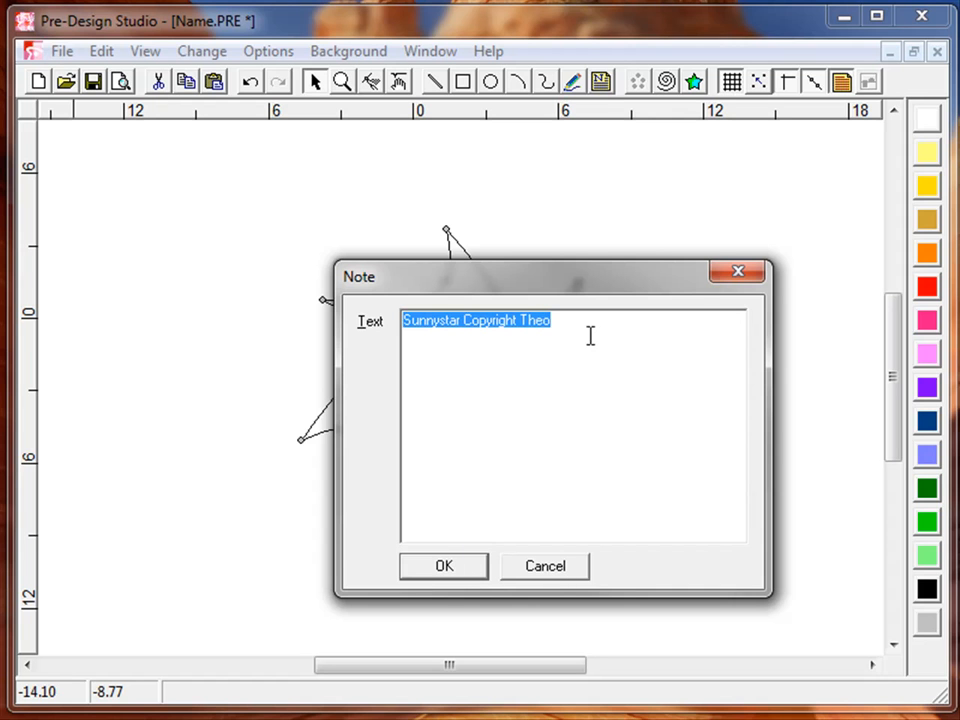
click(444, 566)
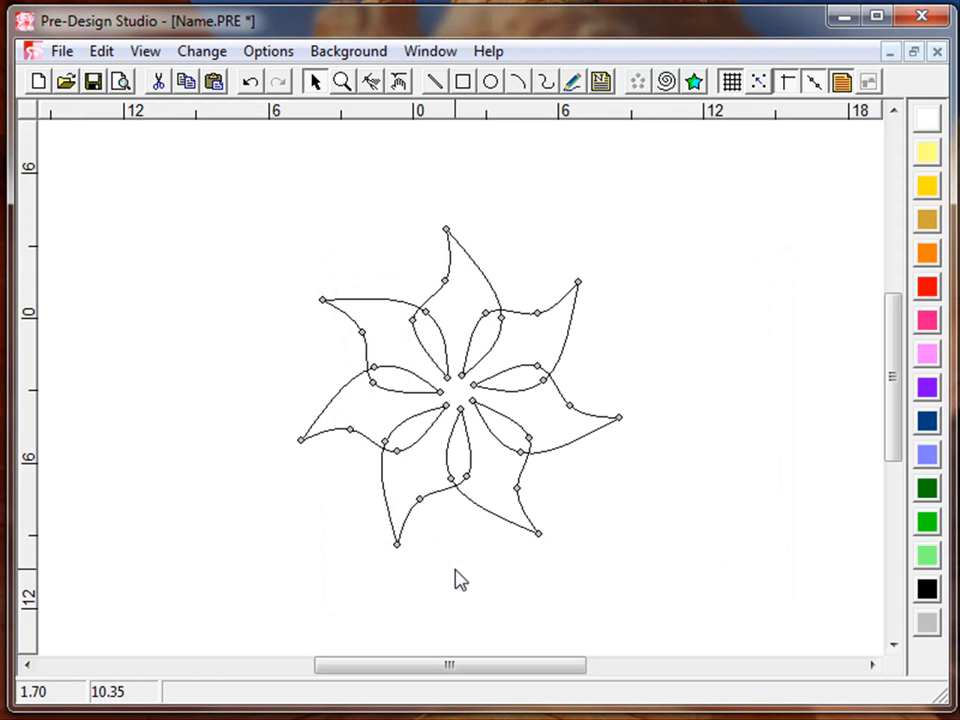
mouse_move(590, 372)
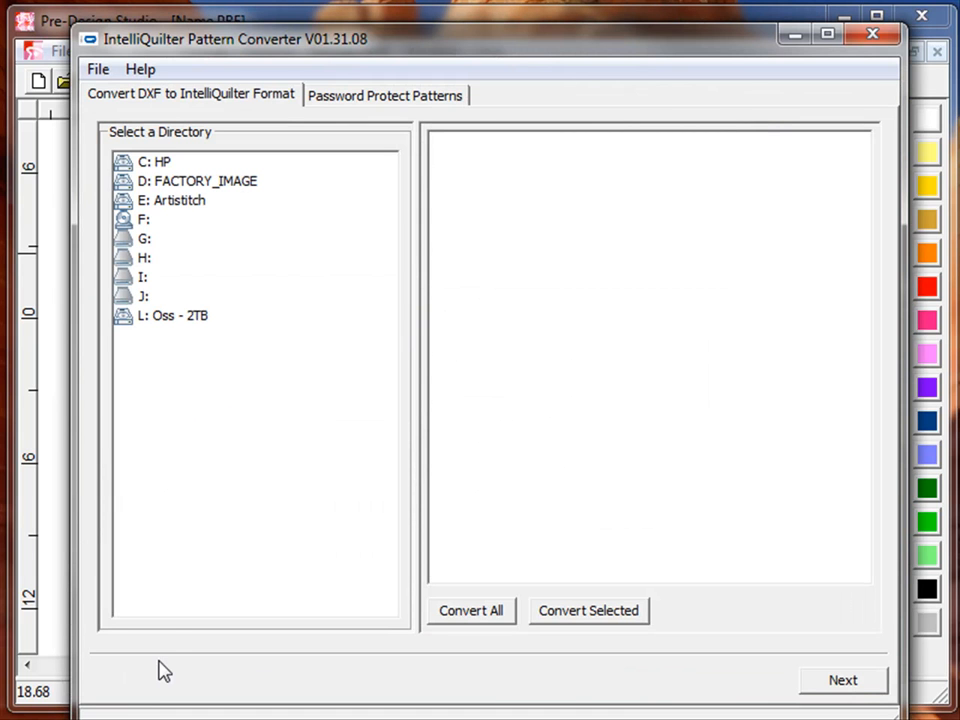
Open the YouTube folder, convert Star.dxf, and choose Quilting as the output directory.
click(172, 200)
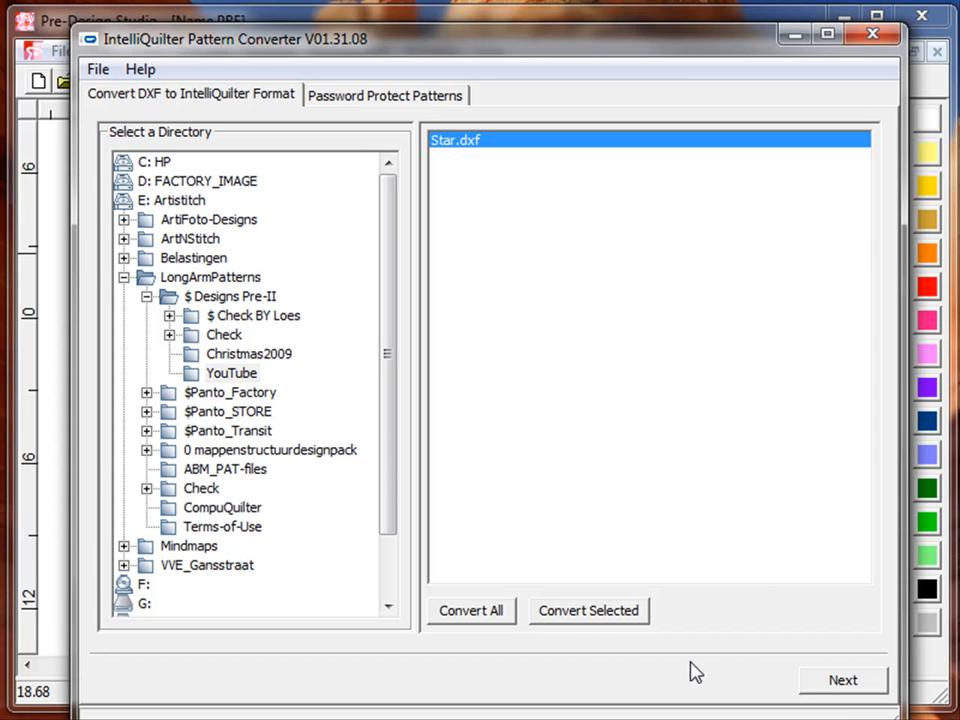
click(842, 680)
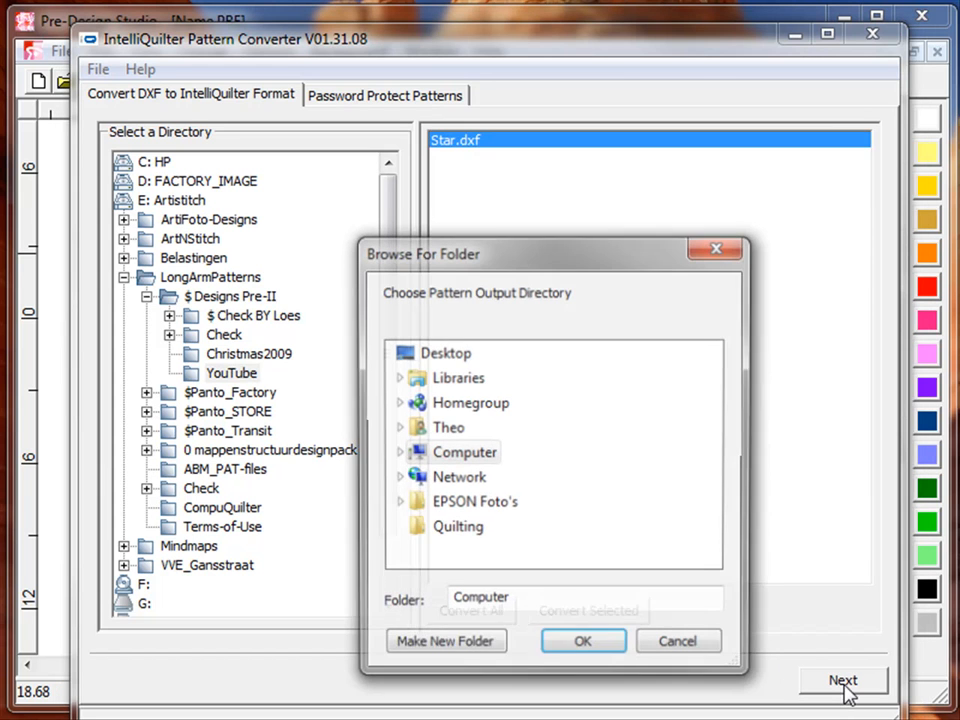
click(458, 527)
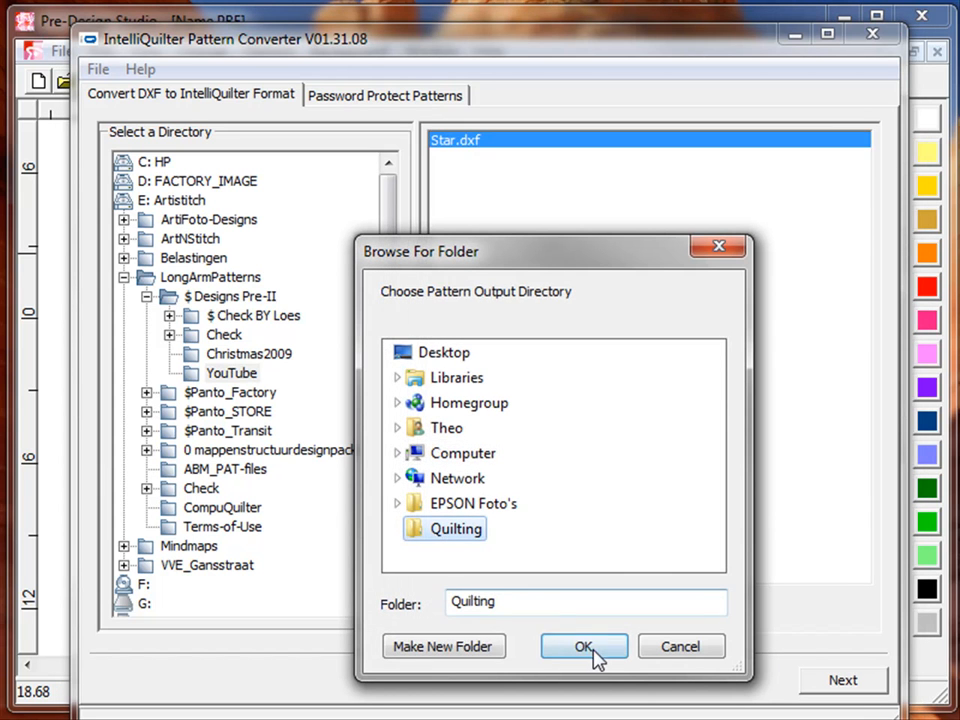
click(584, 646)
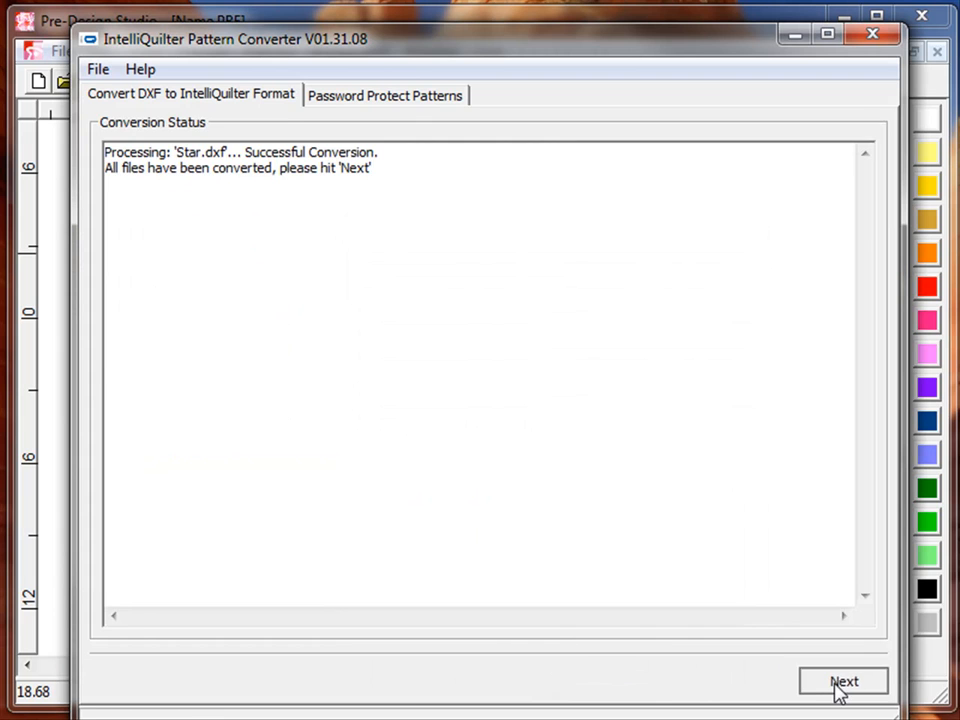
Advance to the pattern preview and start simulating the star's stitching path.
click(843, 681)
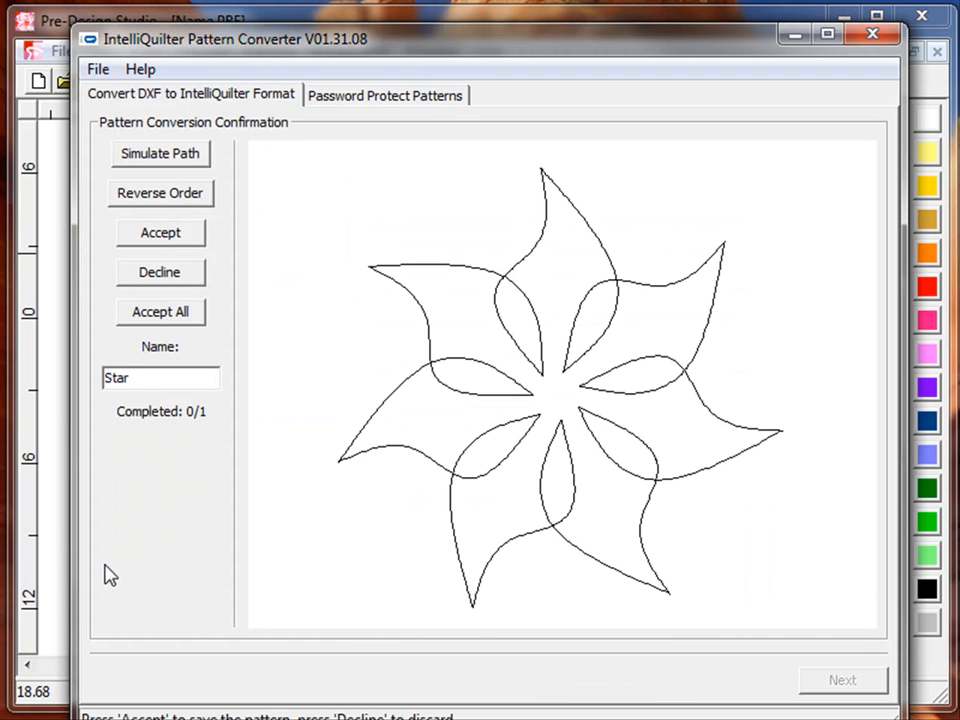
click(160, 153)
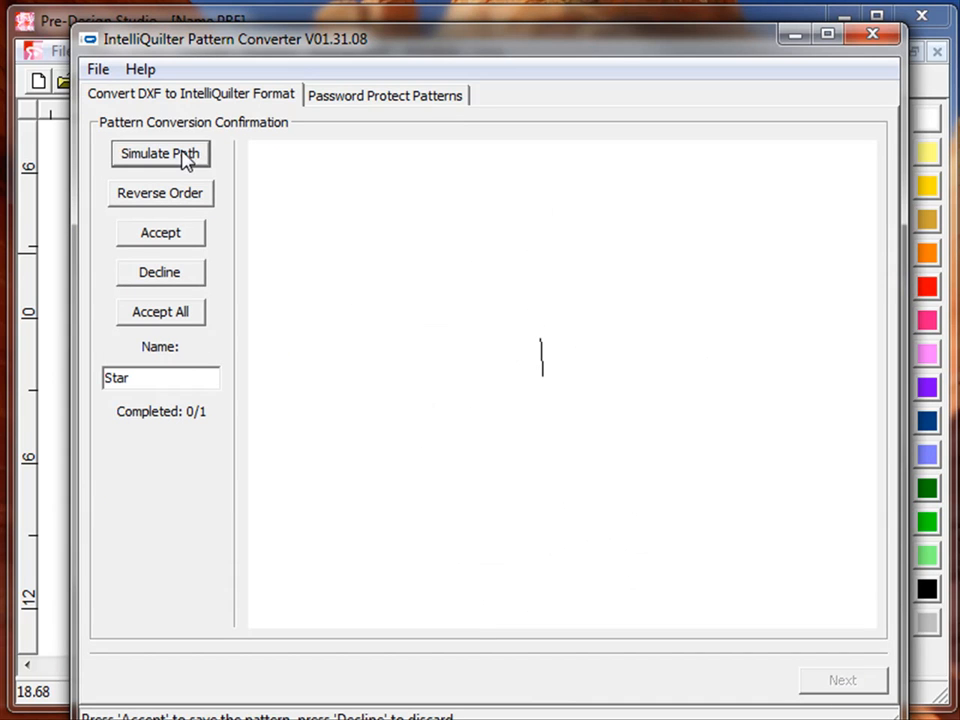
click(160, 153)
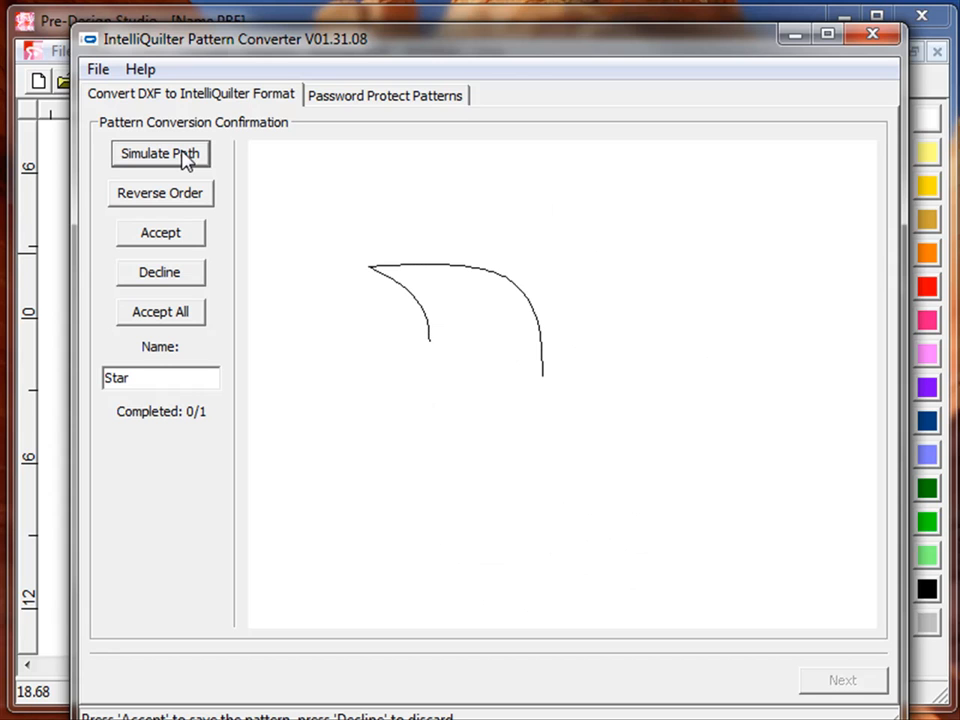
click(159, 153)
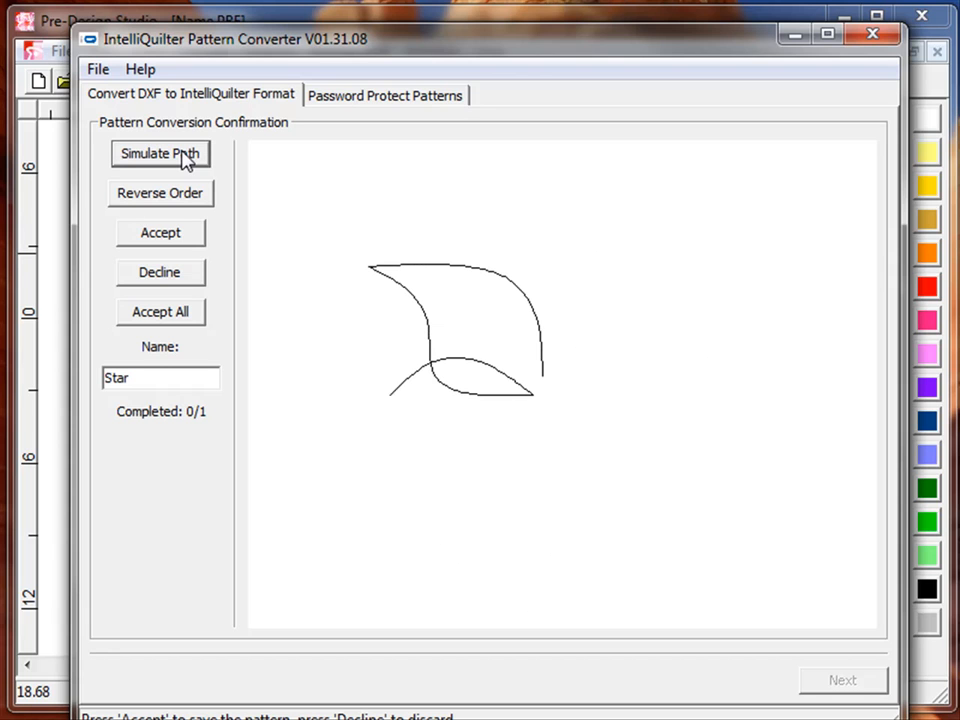
click(160, 154)
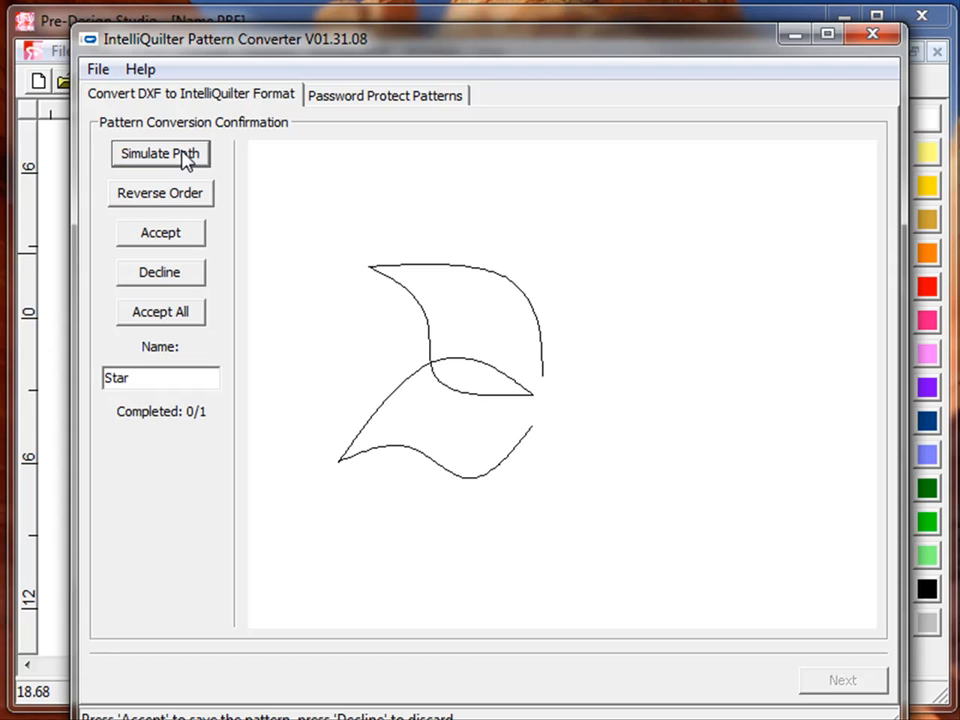
click(160, 154)
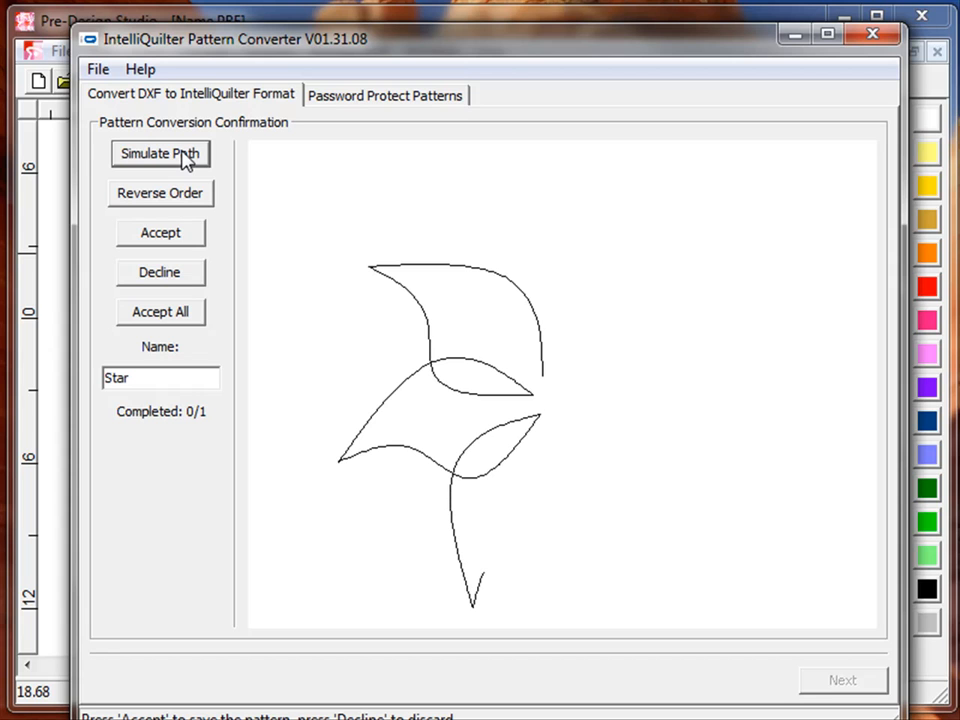
Finish the path simulation, then close the converter and confirm exiting.
click(160, 153)
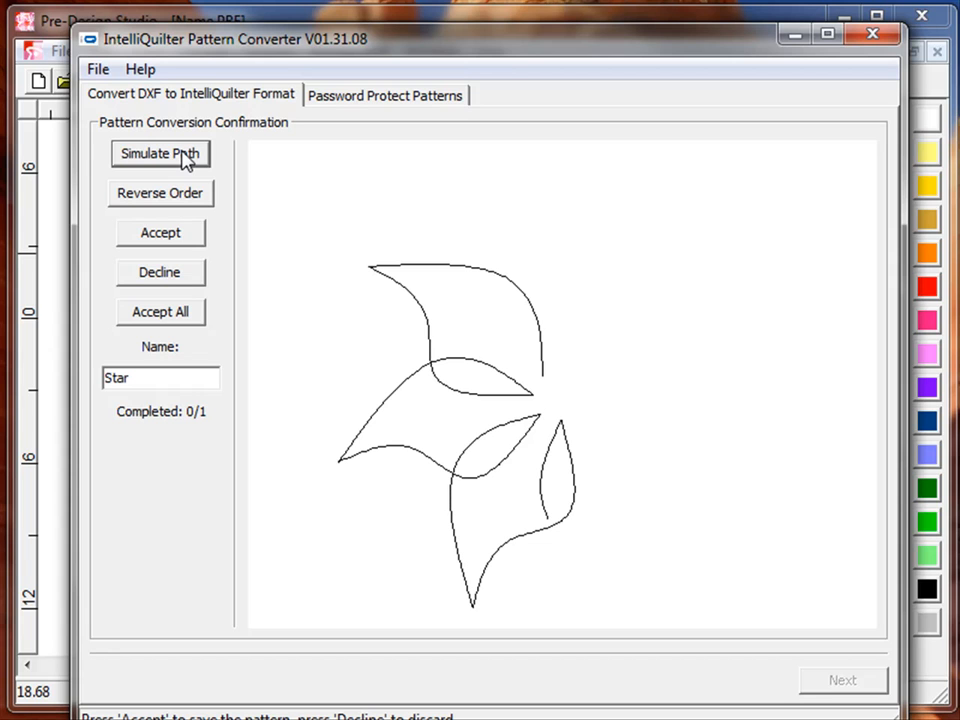
click(160, 153)
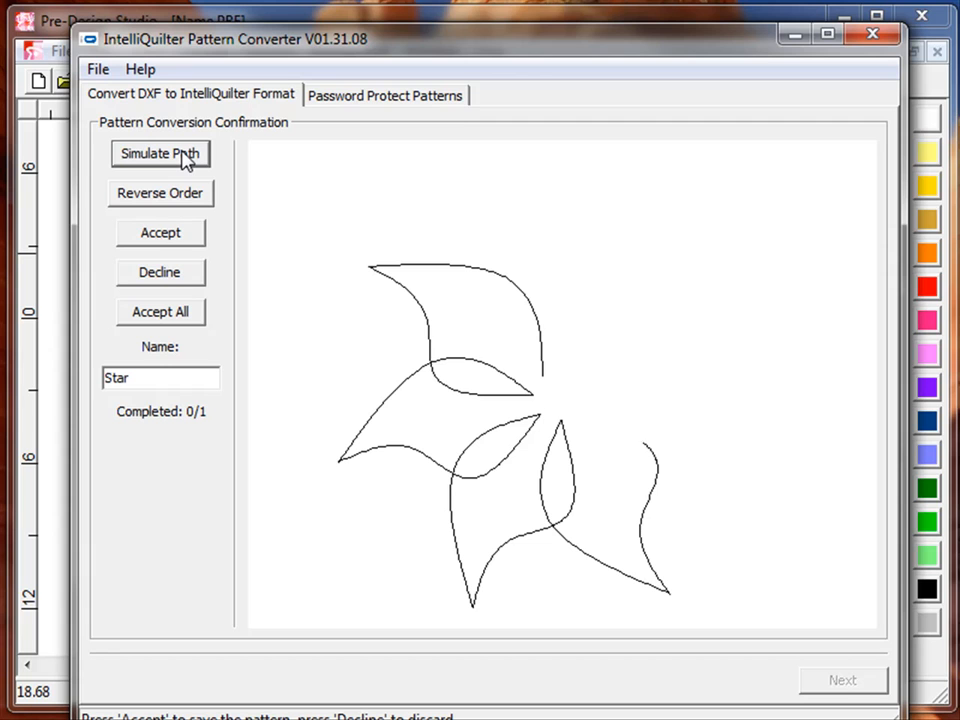
click(159, 154)
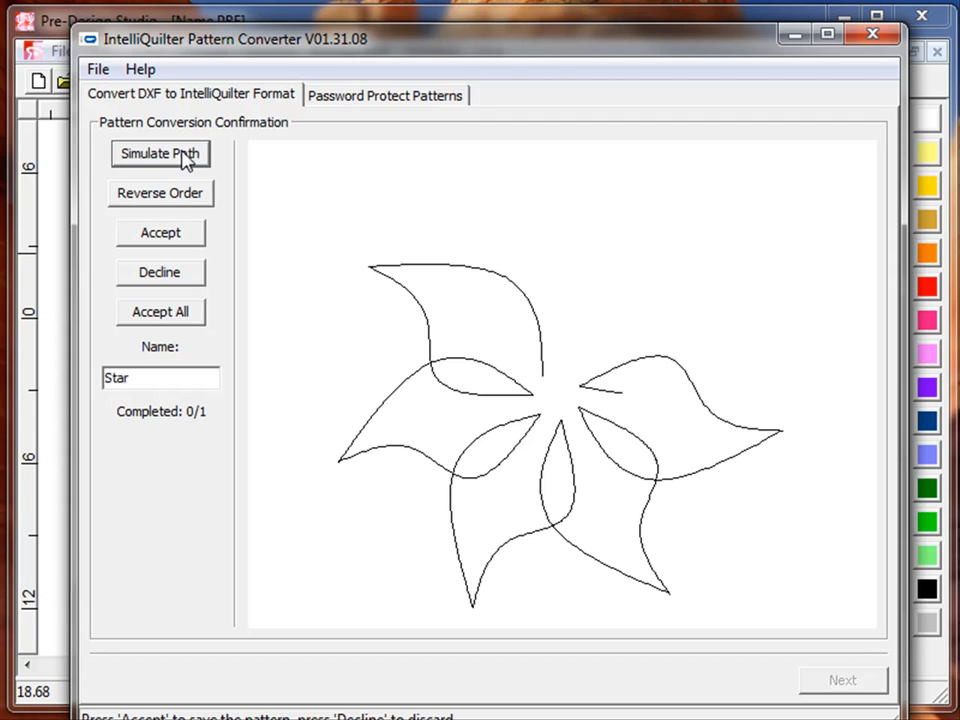
click(160, 154)
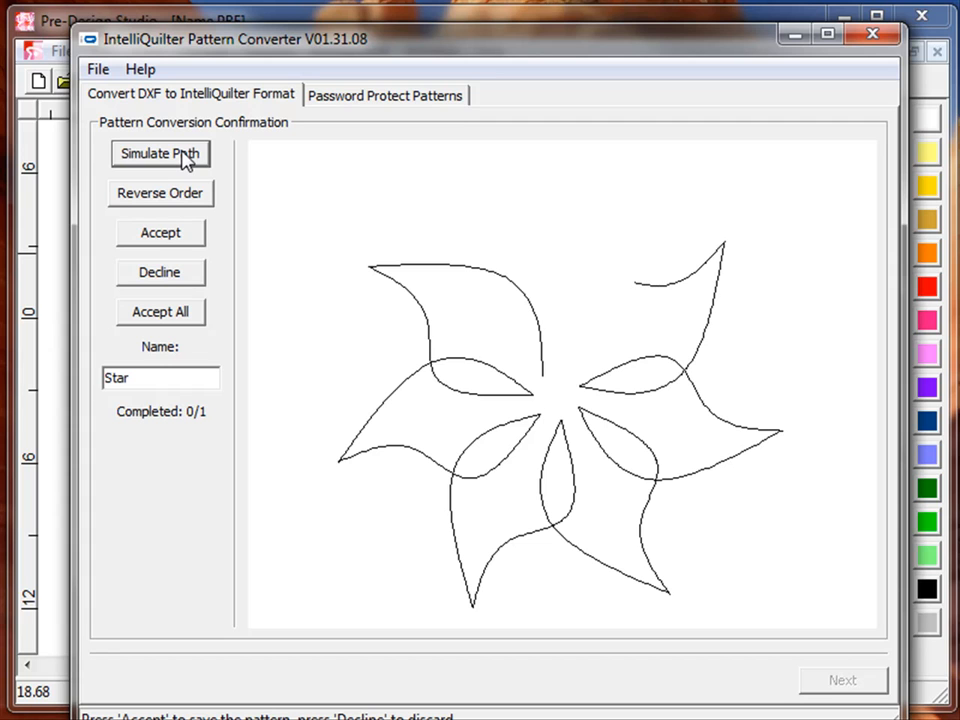
click(160, 154)
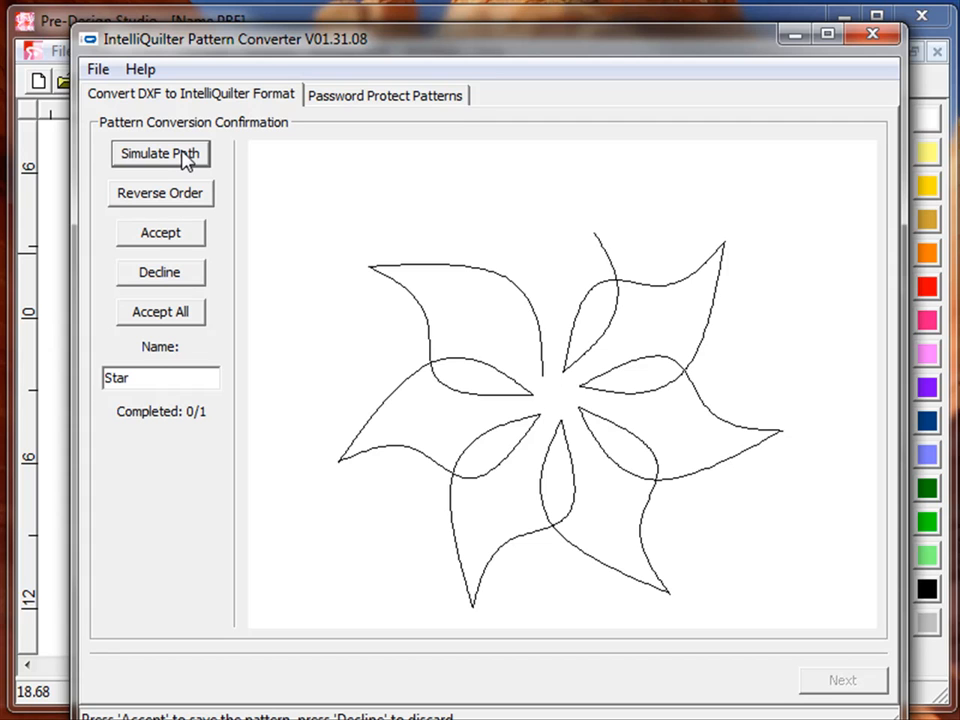
click(160, 154)
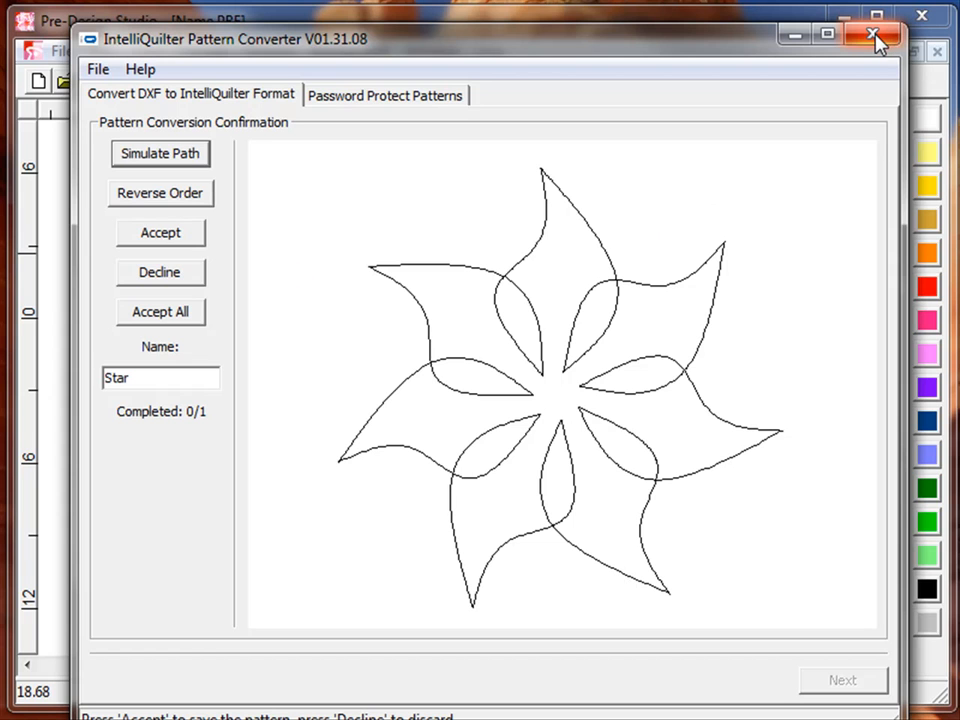
click(874, 38)
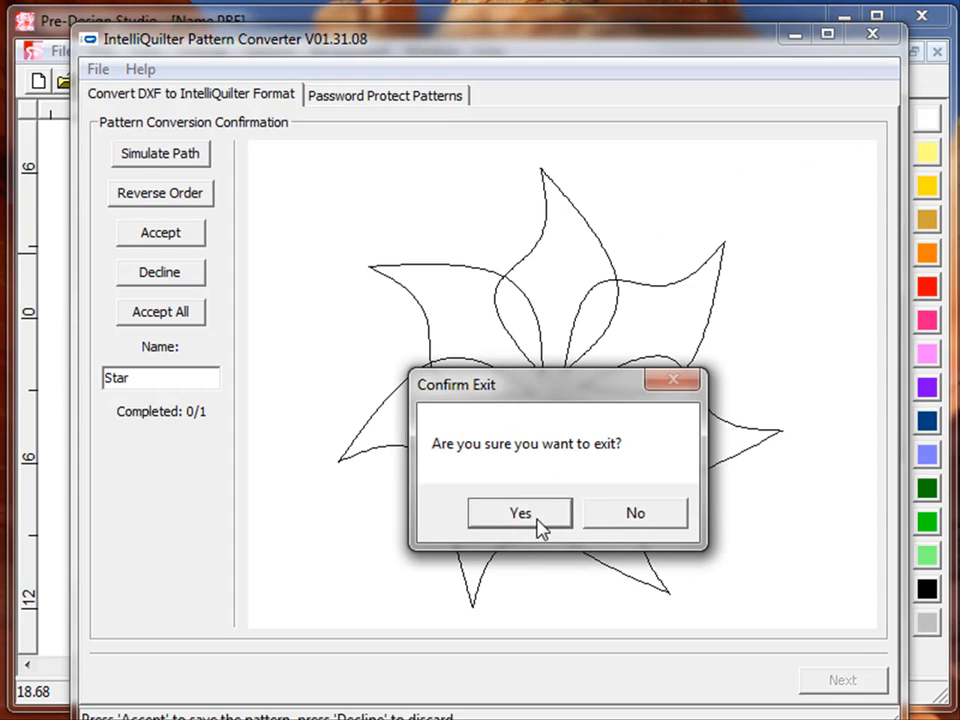
click(519, 512)
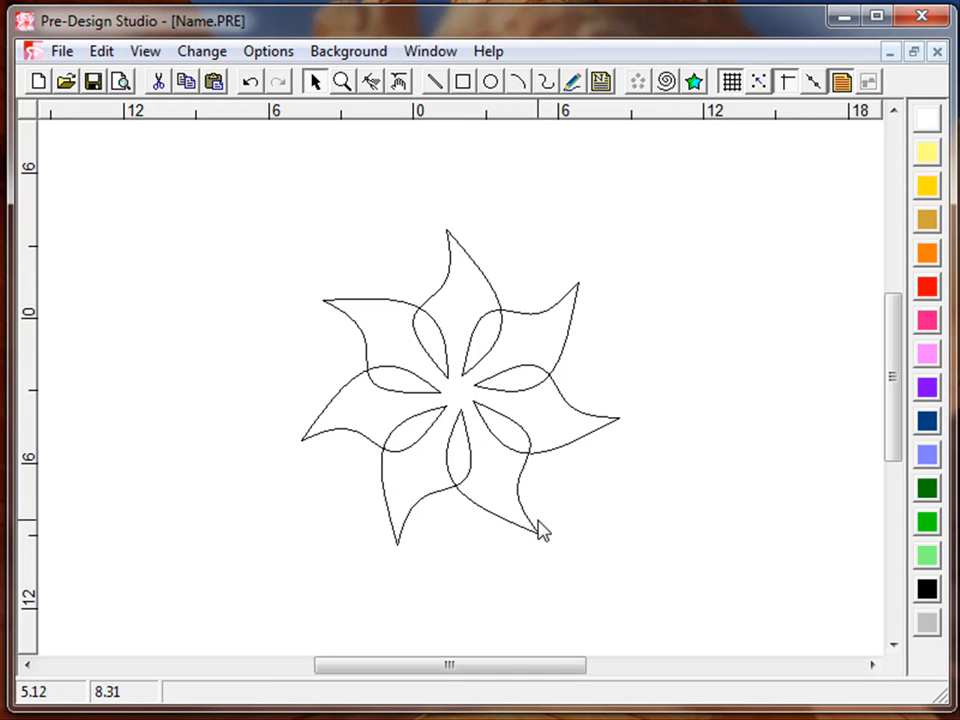